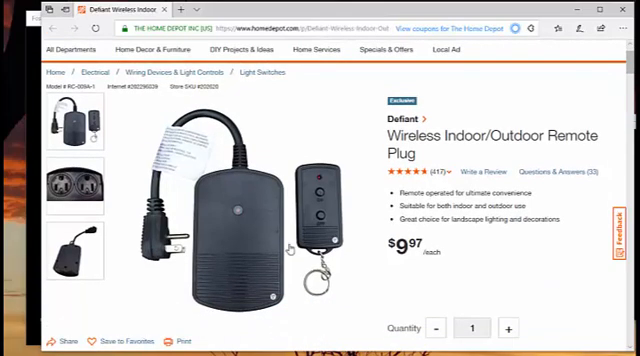
pyautogui.moveTo(258, 212)
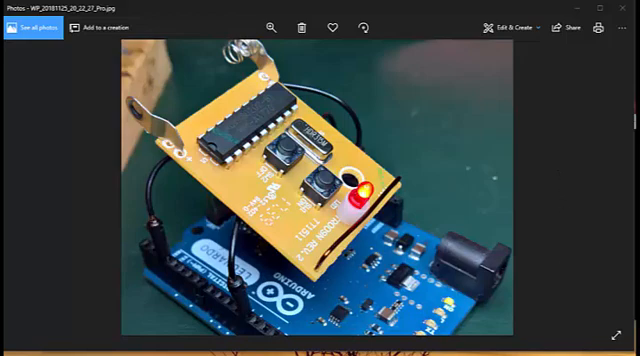
# Step: Switch from the Photos view of the remote board to the Arduino sketch in VS Code
pyautogui.press('alt+tab')
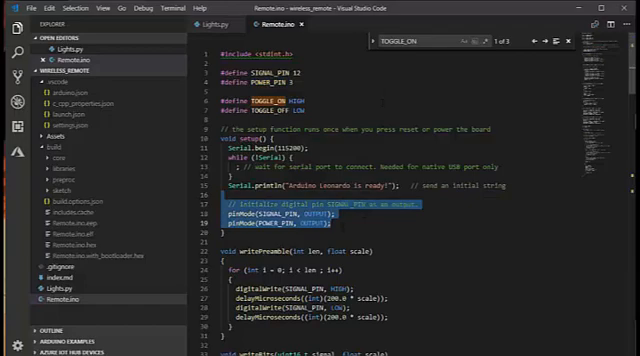
# Step: Review remote.ino's setup and serial loop, marking the id parsed from the on command
pyautogui.scroll(-3)
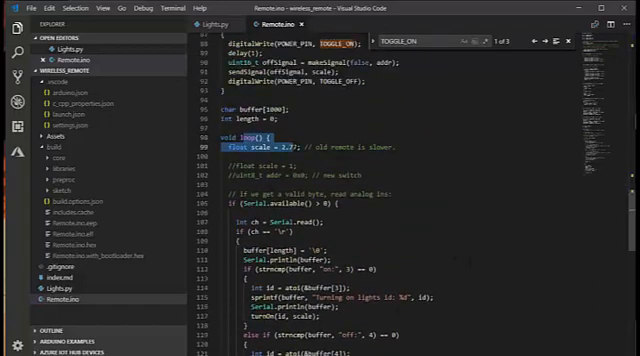
pyautogui.scroll(-3)
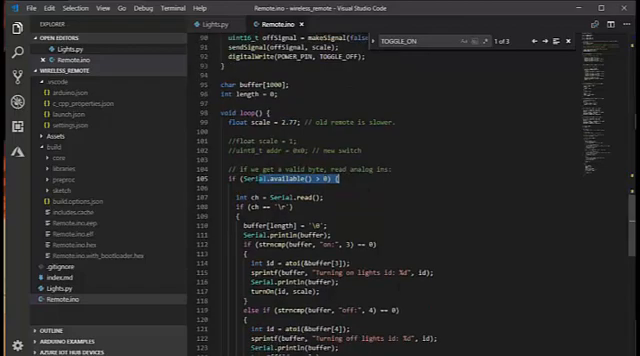
pyautogui.scroll(-3)
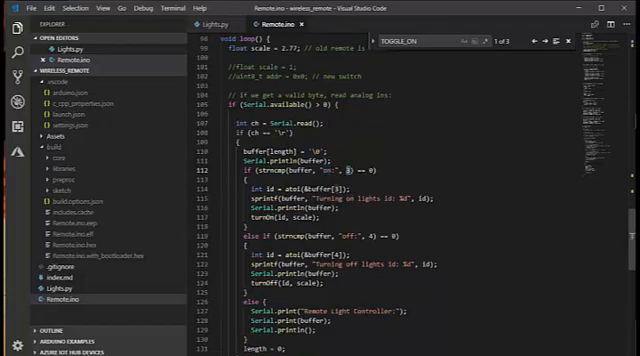
pyautogui.doubleClick(290, 188)
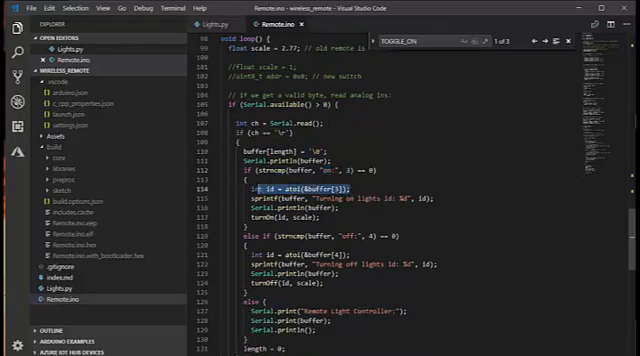
pyautogui.scroll(-3)
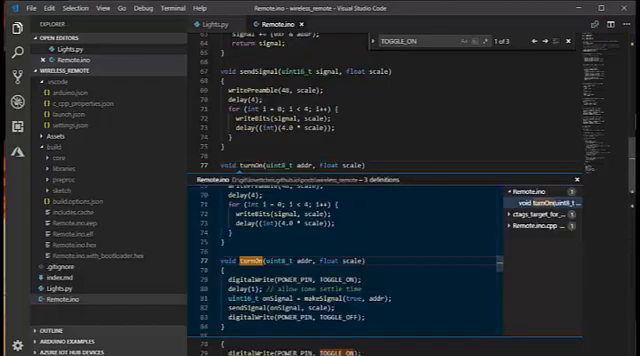
# Step: Dismiss the toggle preview and review the makeSignal and writeBit functions
pyautogui.press('Escape')
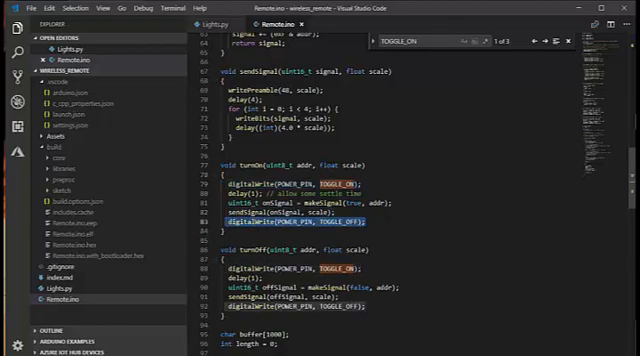
pyautogui.scroll(3)
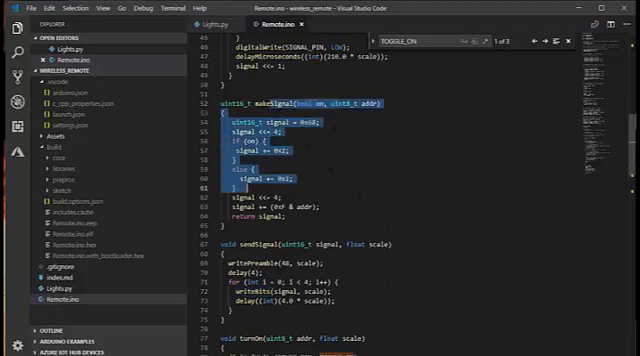
pyautogui.scroll(3)
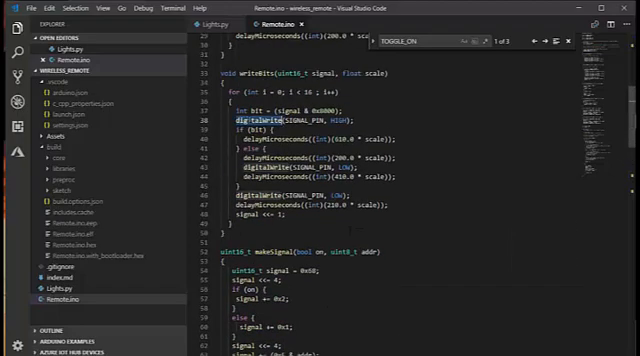
pyautogui.doubleClick(260, 120)
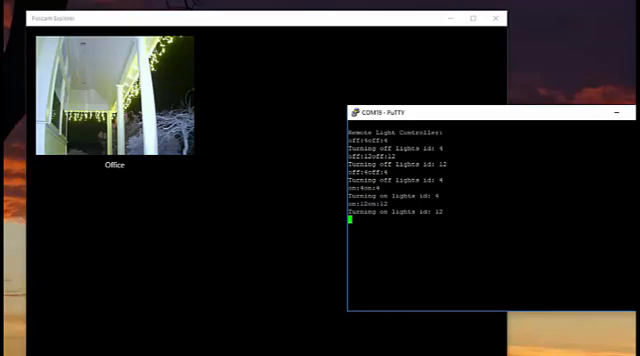
# Step: Send an off: command to the light controller over the serial session
pyautogui.write('off:')
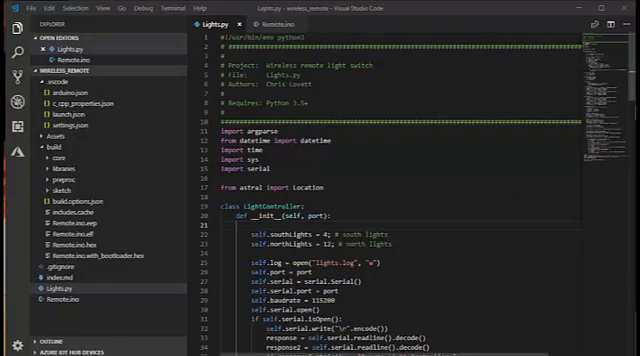
pyautogui.scroll(-3)
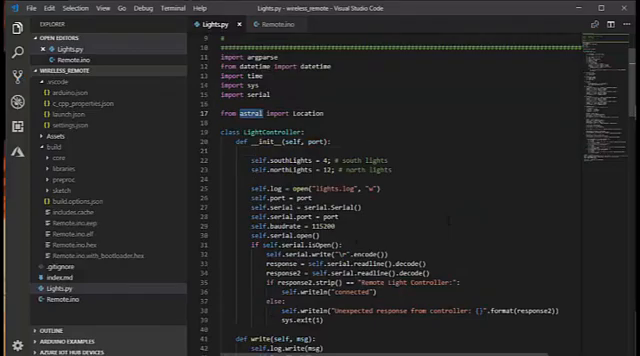
pyautogui.scroll(-3)
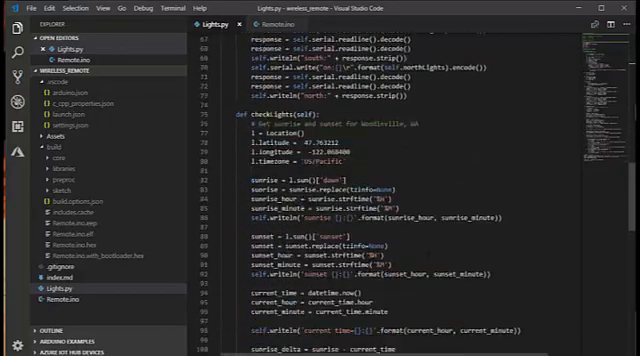
pyautogui.scroll(-3)
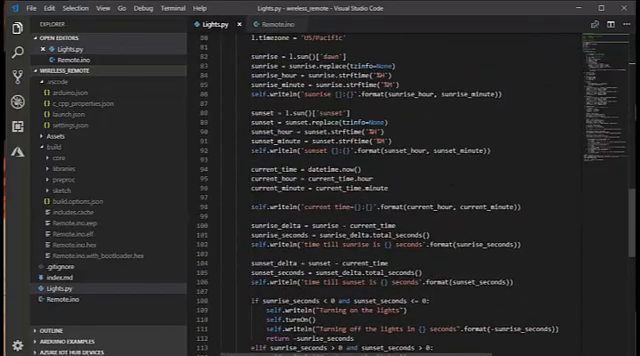
pyautogui.scroll(-3)
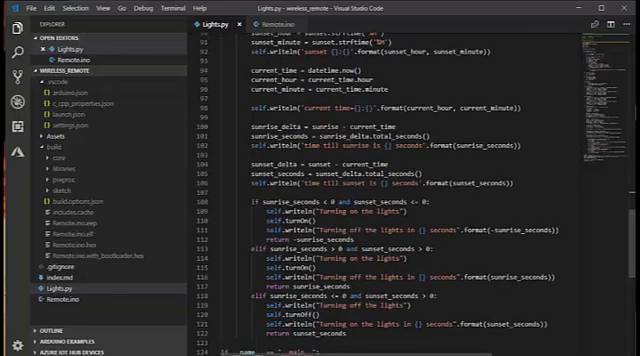
pyautogui.scroll(3)
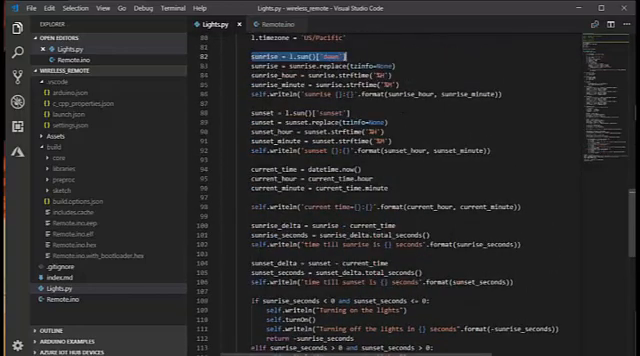
pyautogui.scroll(3)
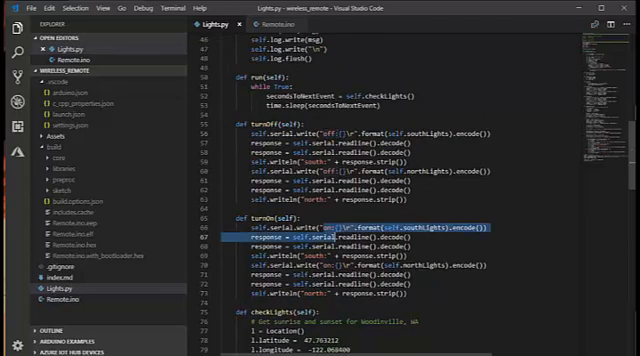
pyautogui.scroll(3)
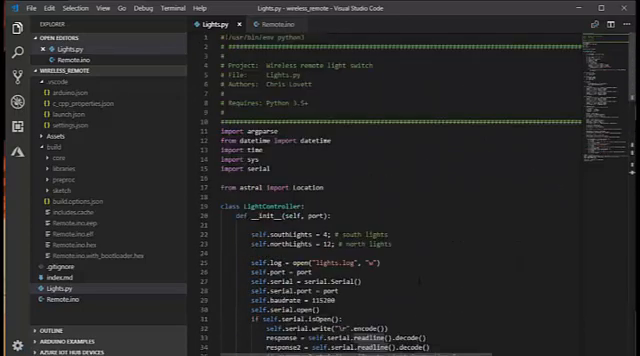